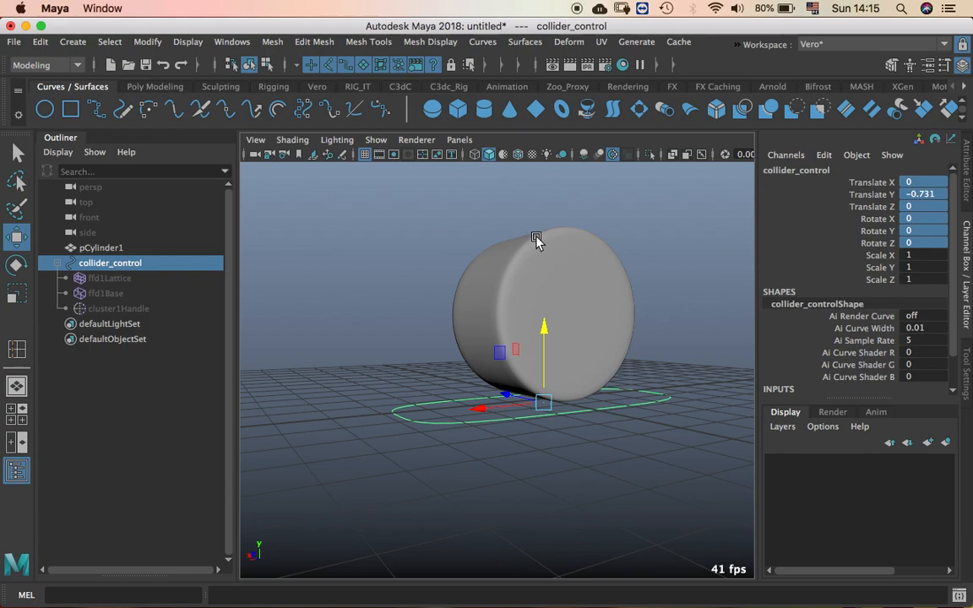
mouse_move(642, 256)
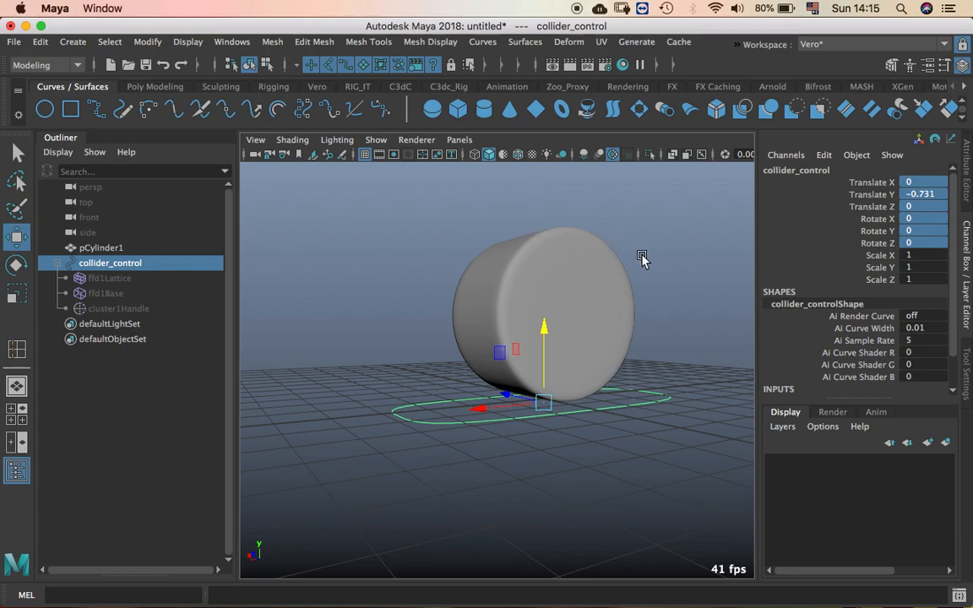
mouse_move(656, 272)
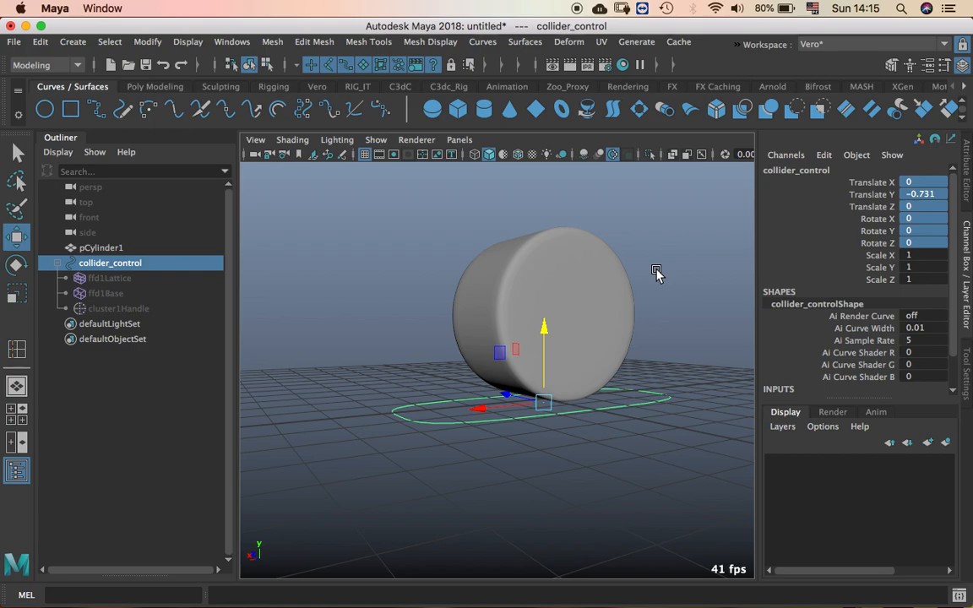
mouse_move(734, 315)
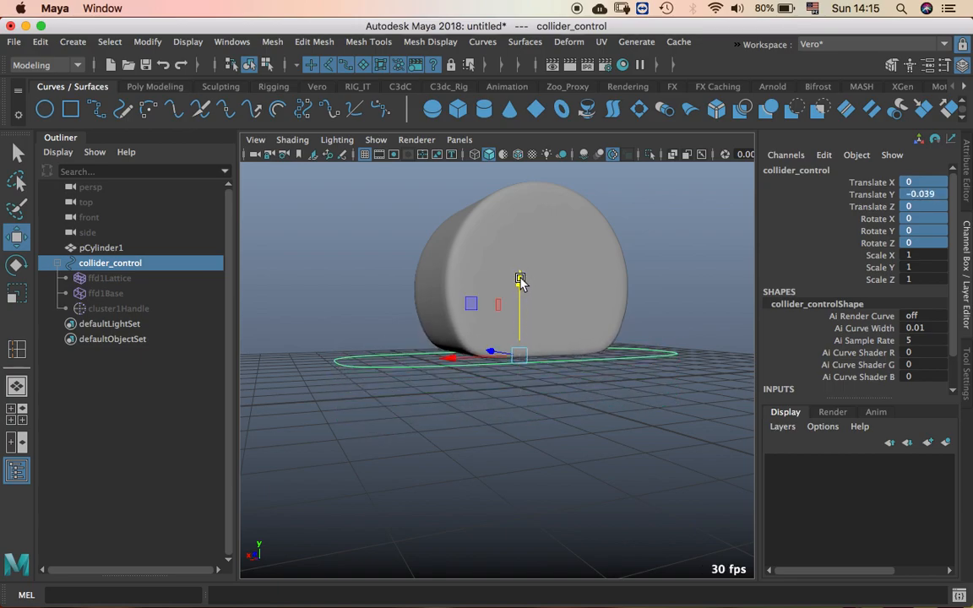
Step: Drag collider_control up into the wheel, below it, then sideways to test the flattening
left_click_drag(519, 279, 500, 295)
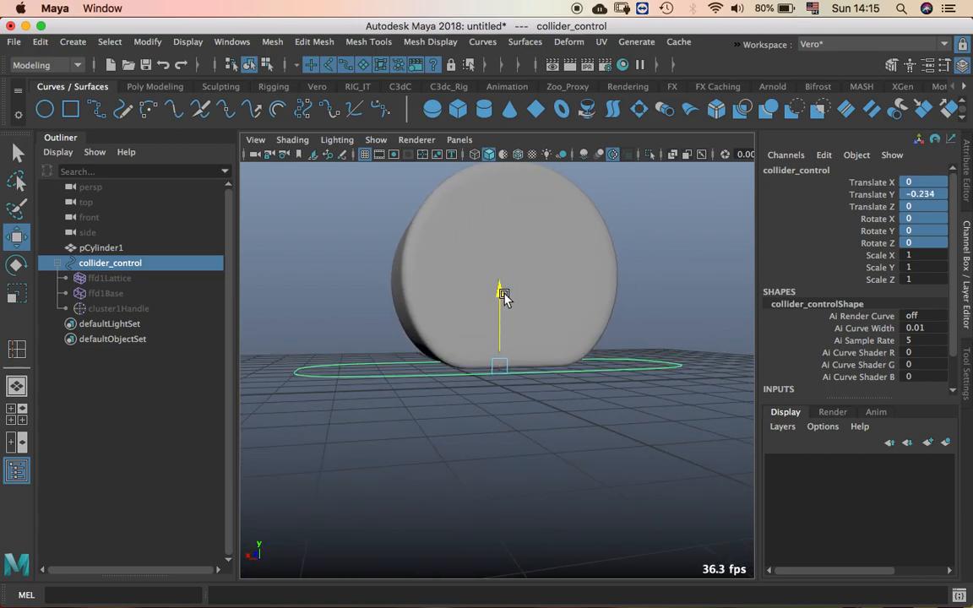
left_click_drag(499, 296, 498, 321)
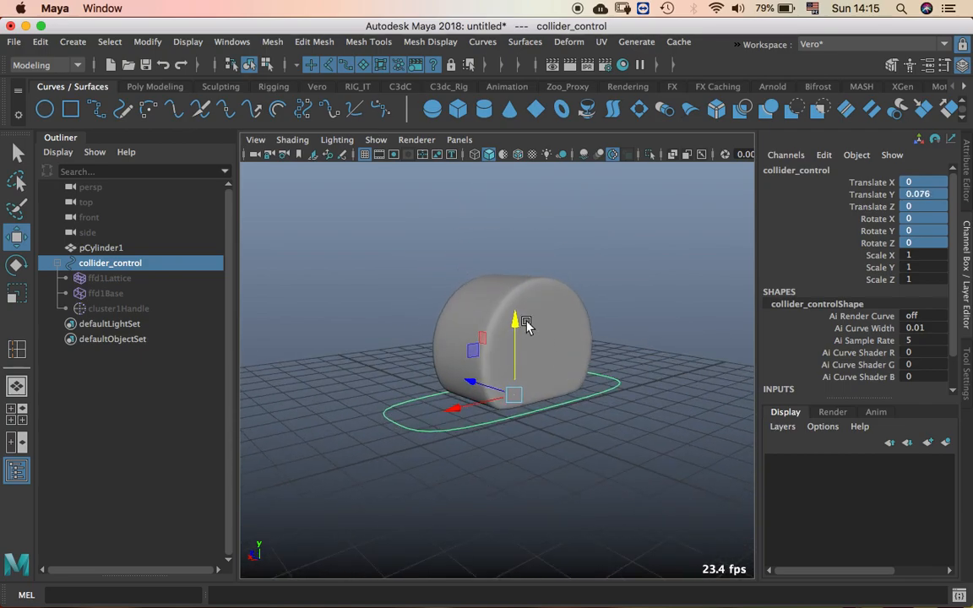
left_click_drag(516, 323, 514, 345)
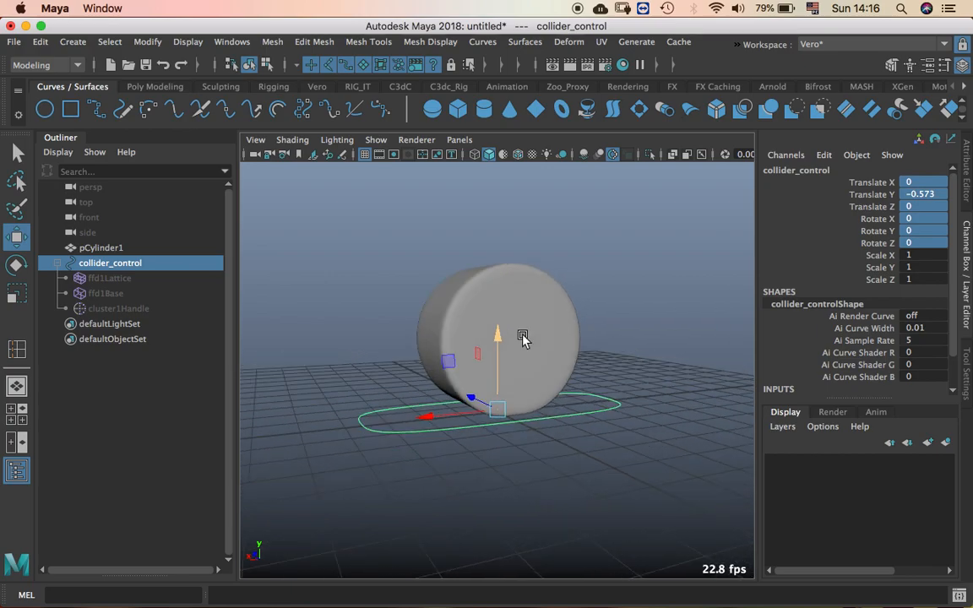
left_click_drag(522, 336, 463, 406)
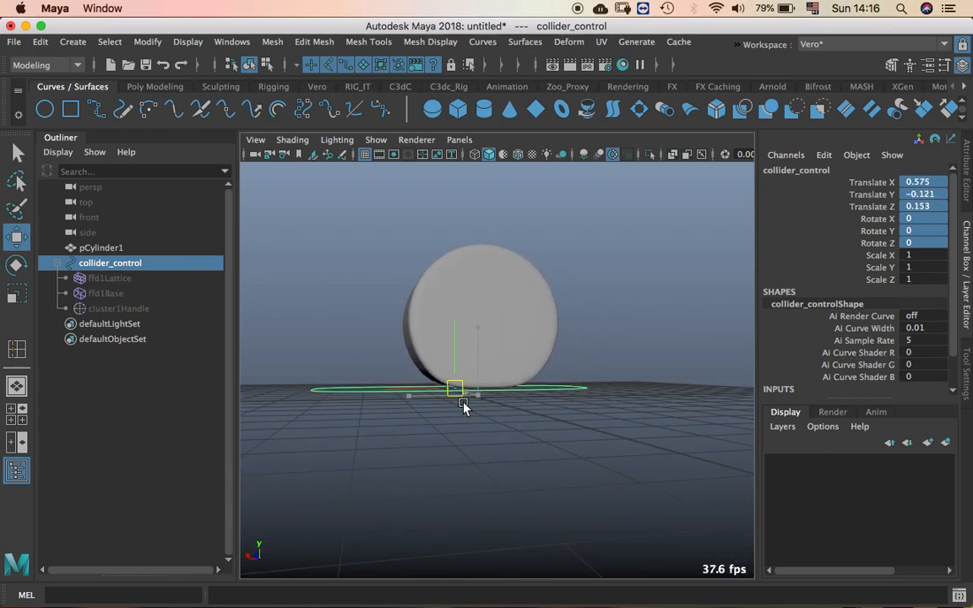
left_click_drag(454, 388, 474, 388)
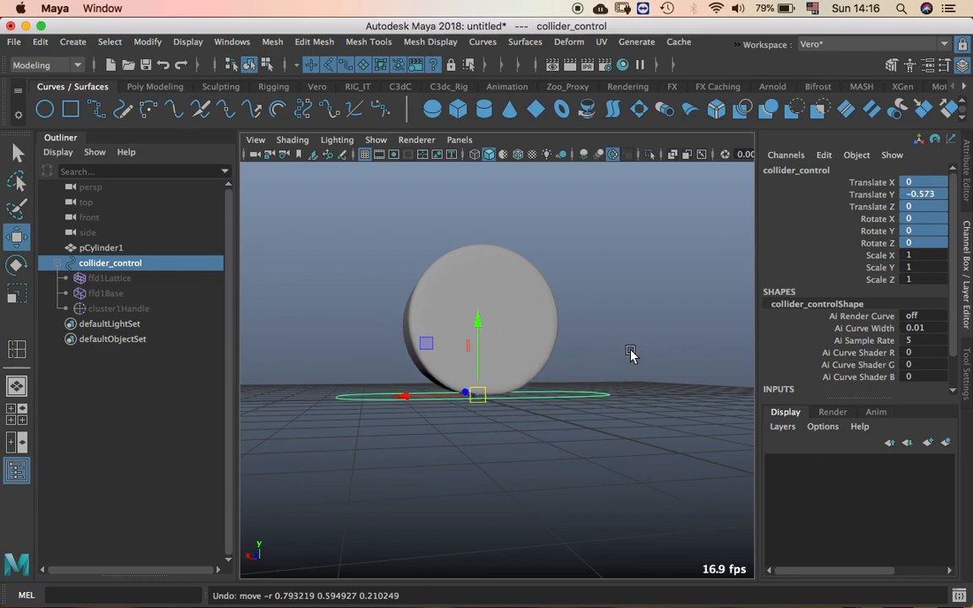
mouse_move(712, 306)
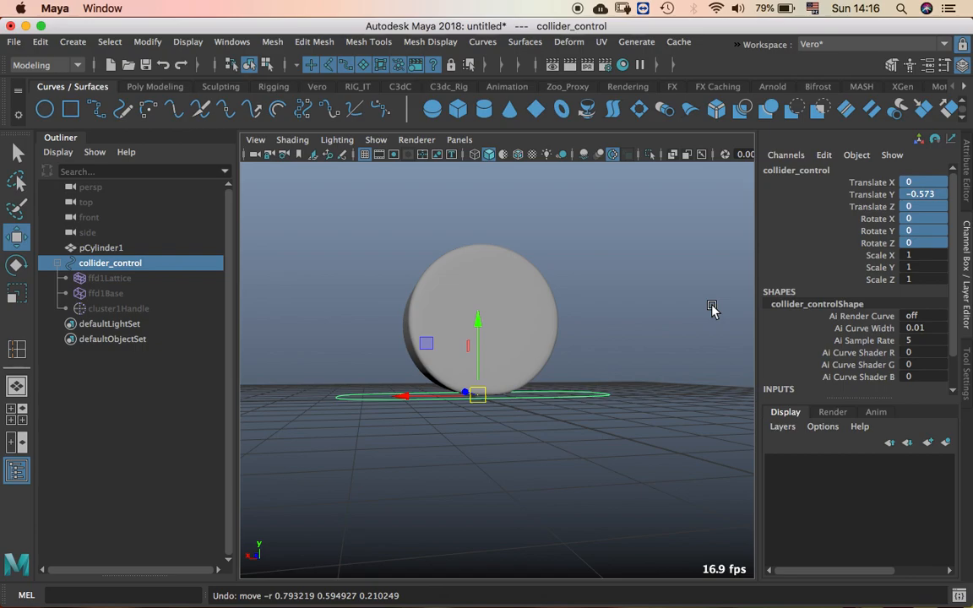
mouse_move(760, 402)
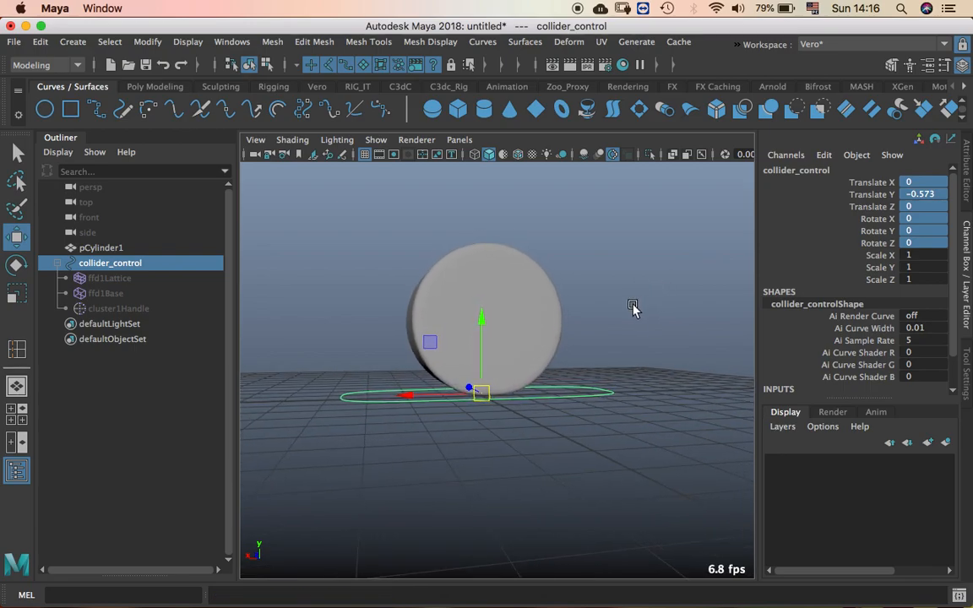
mouse_move(600, 308)
type("0")
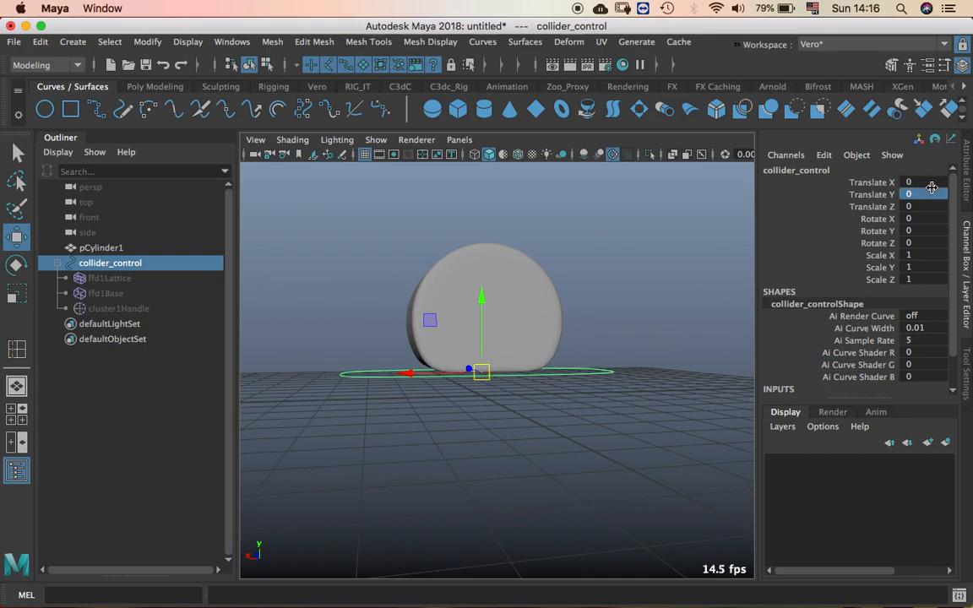
Step: Pick collider_control's Translate Y channel, then click empty Outliner space to deselect
left_click(878, 195)
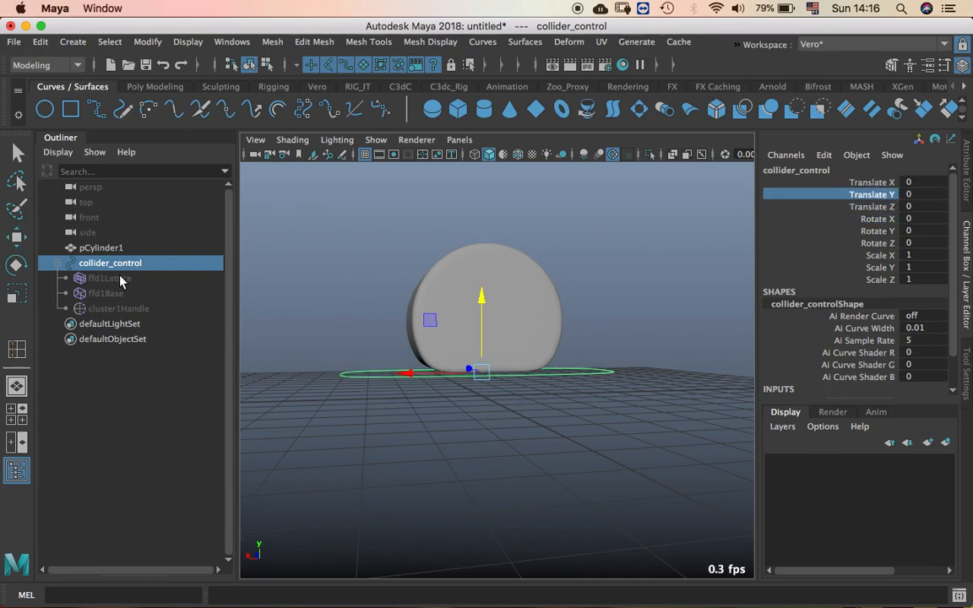
left_click(118, 308)
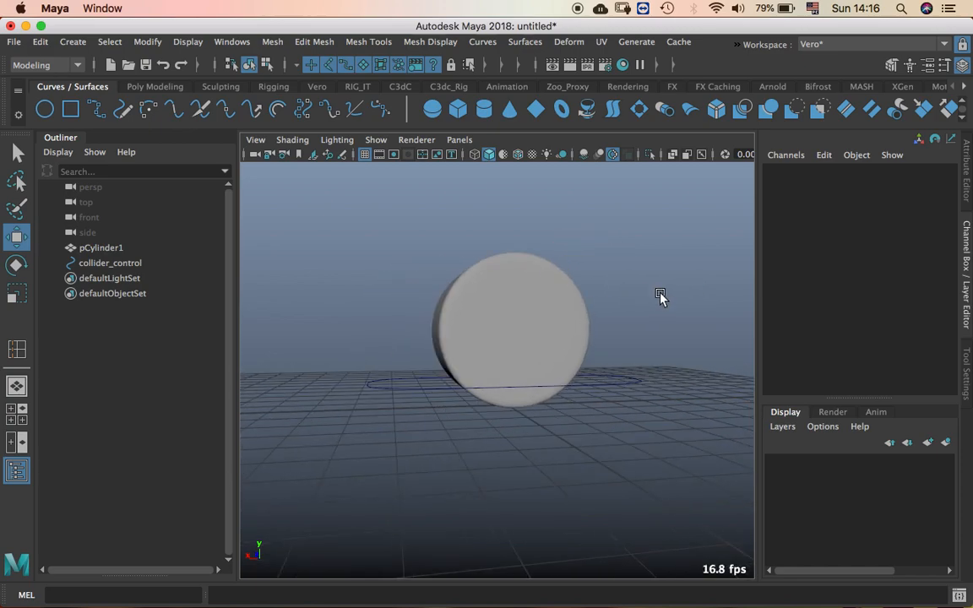
Step: Select pCylinder1 and open the Deform menu to wrap it in a lattice
left_click(511, 329)
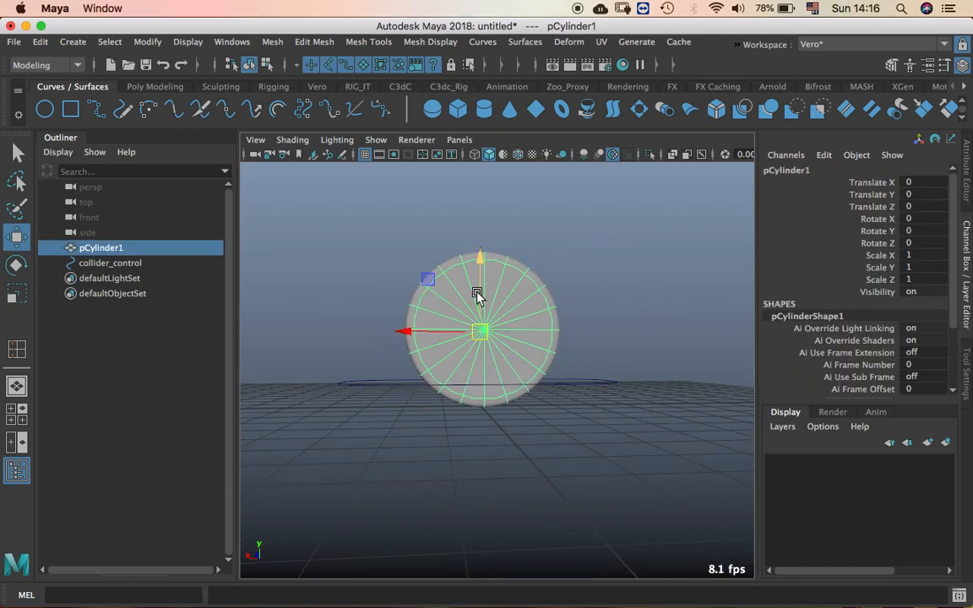
mouse_move(597, 232)
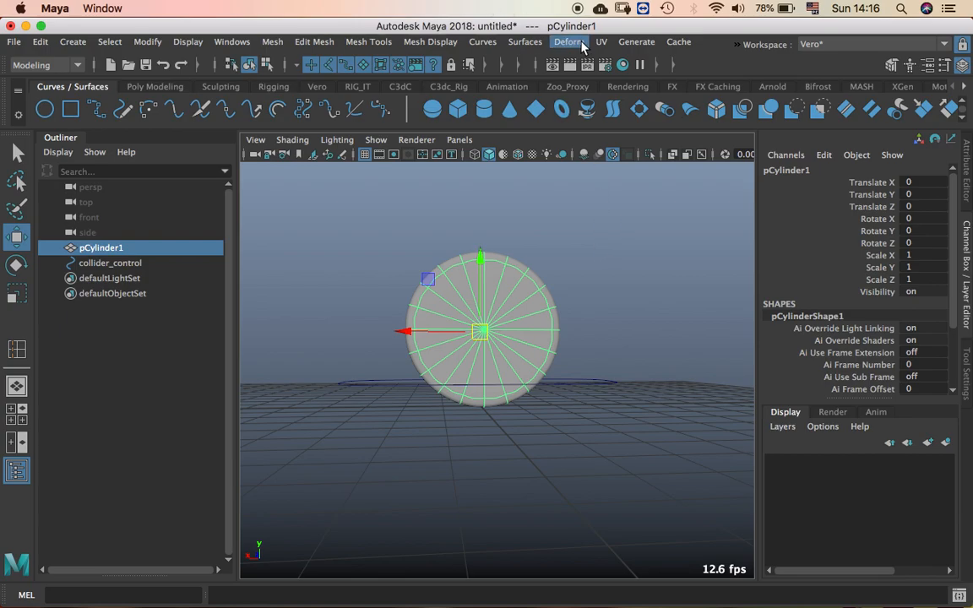
left_click(569, 42)
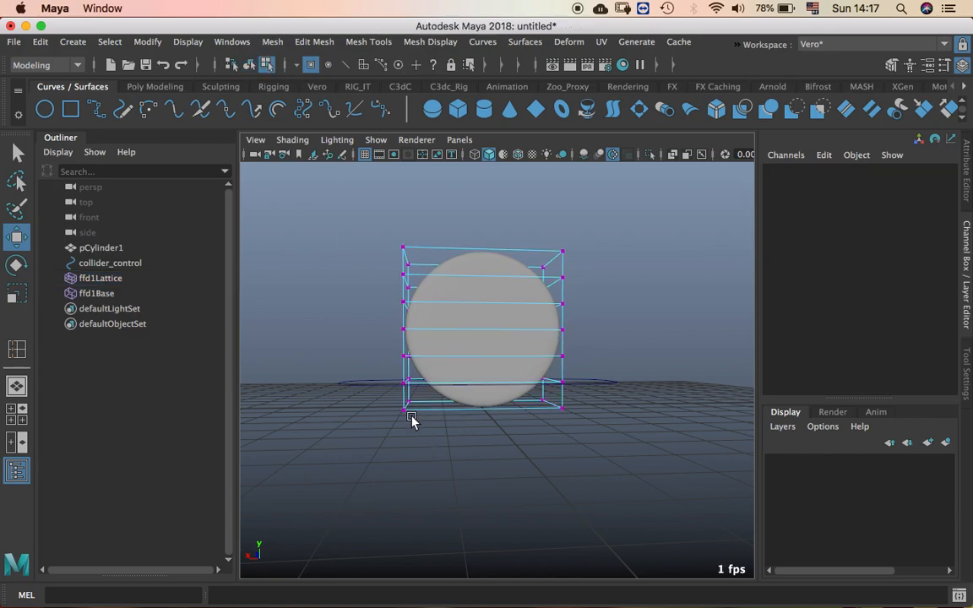
Step: Make cluster1Handle from the lattice's bottom row of points
left_click_drag(411, 419, 603, 441)
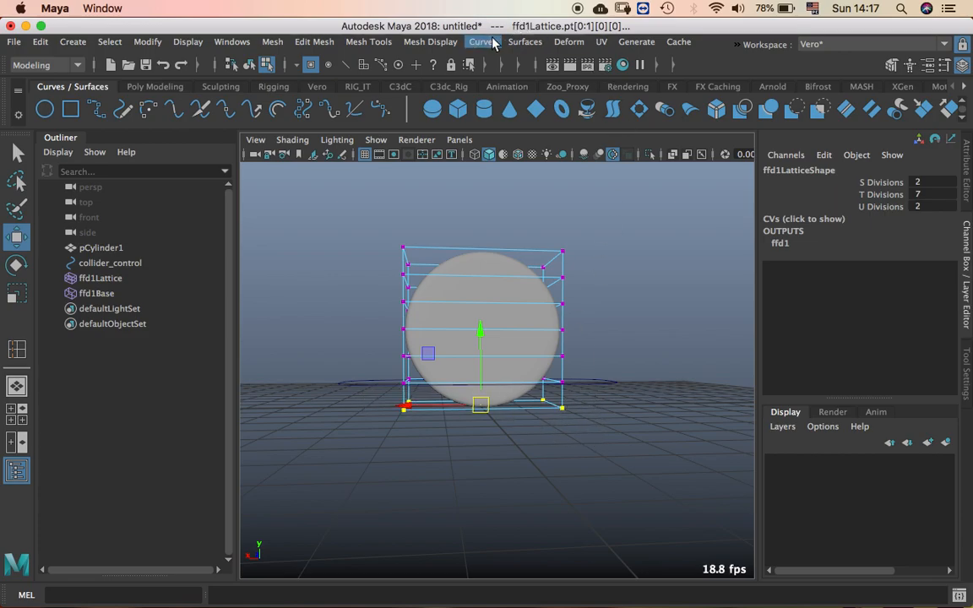
left_click(569, 41)
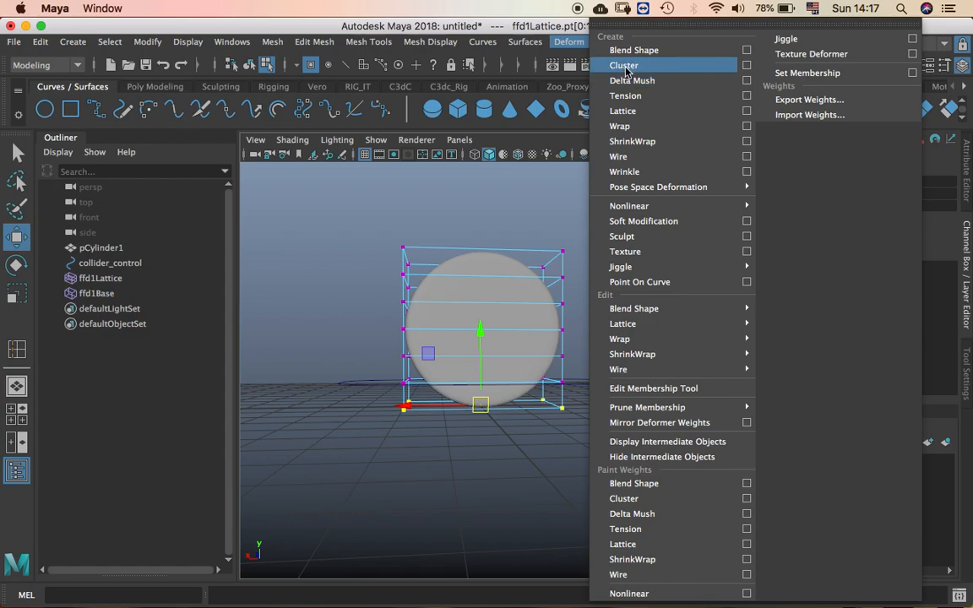
left_click(624, 65)
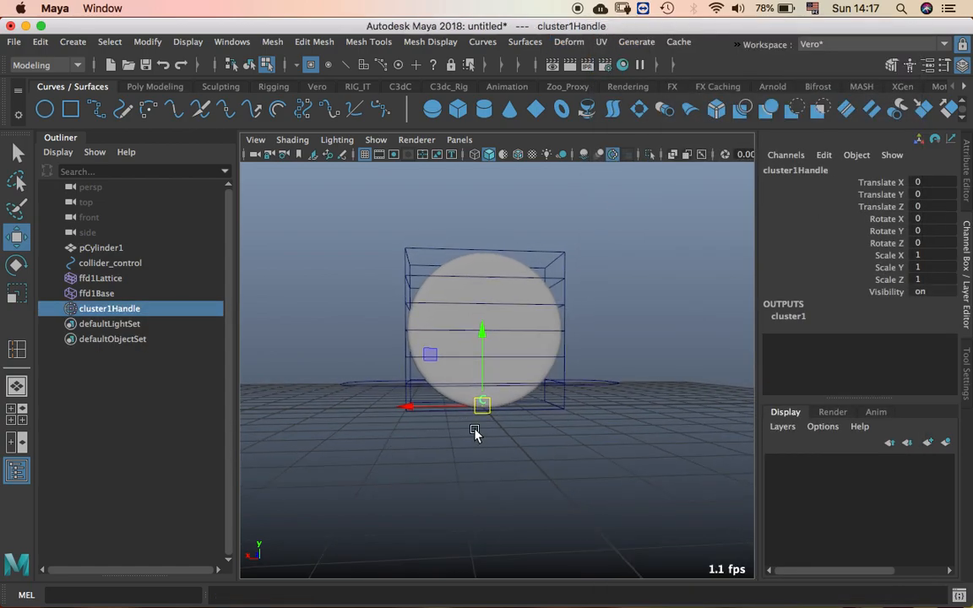
Step: Move cluster1Handle up along Y to about 0.557, fine-tuning its height
left_click_drag(482, 403, 482, 313)
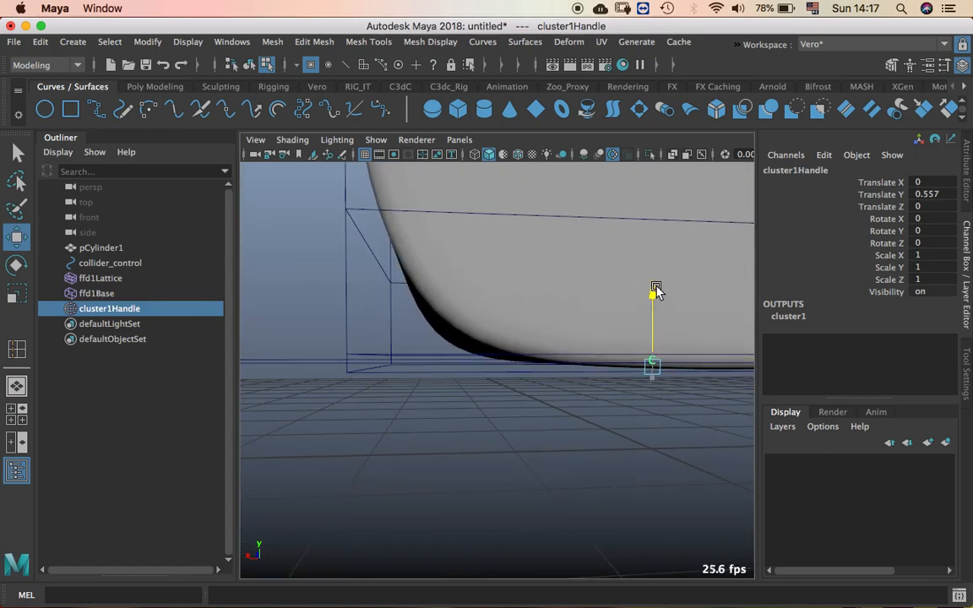
left_click_drag(656, 291, 657, 281)
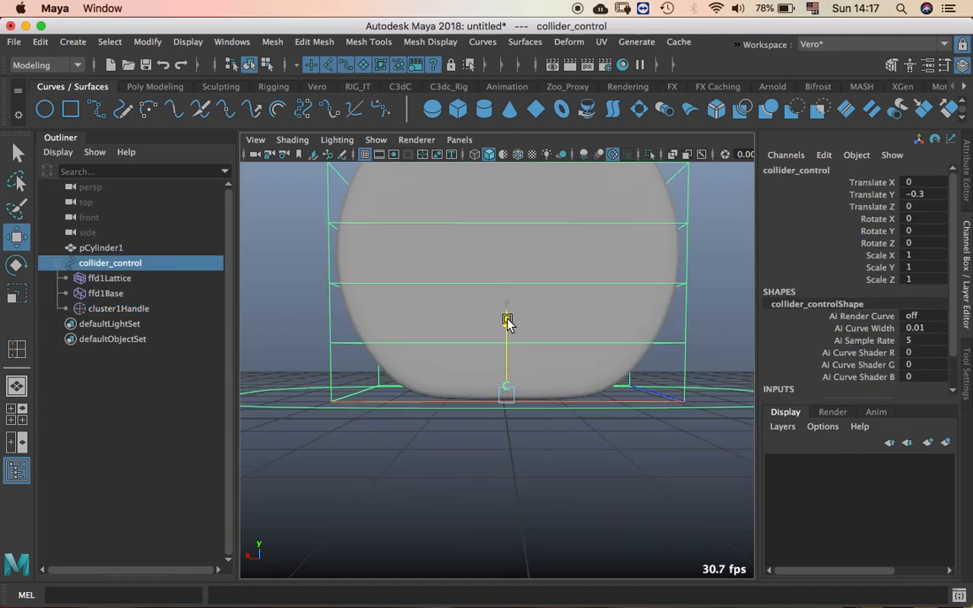
Step: Drag collider_control down, up through the wheel, and back down to test the rig
left_click_drag(508, 323, 508, 347)
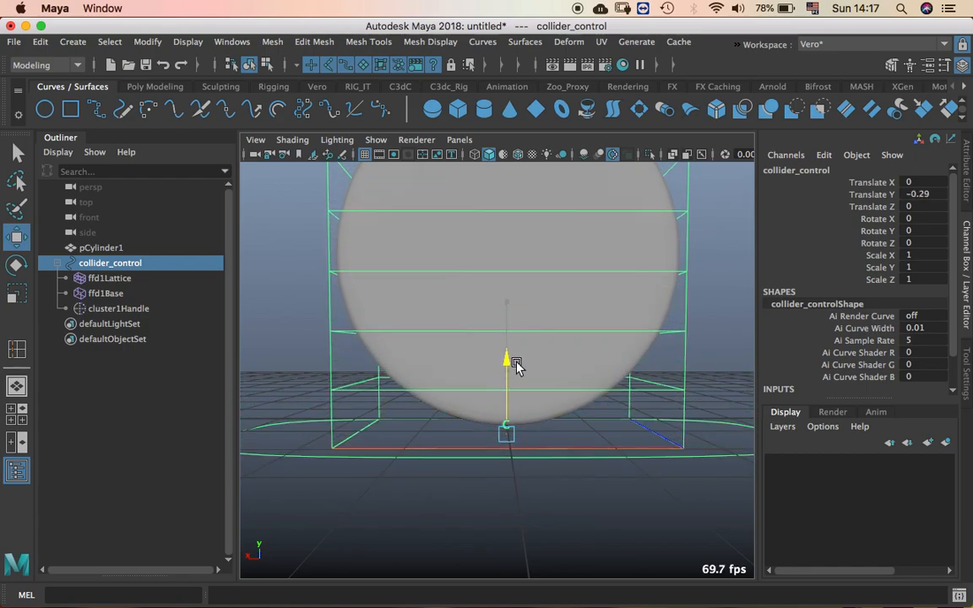
left_click_drag(507, 359, 506, 295)
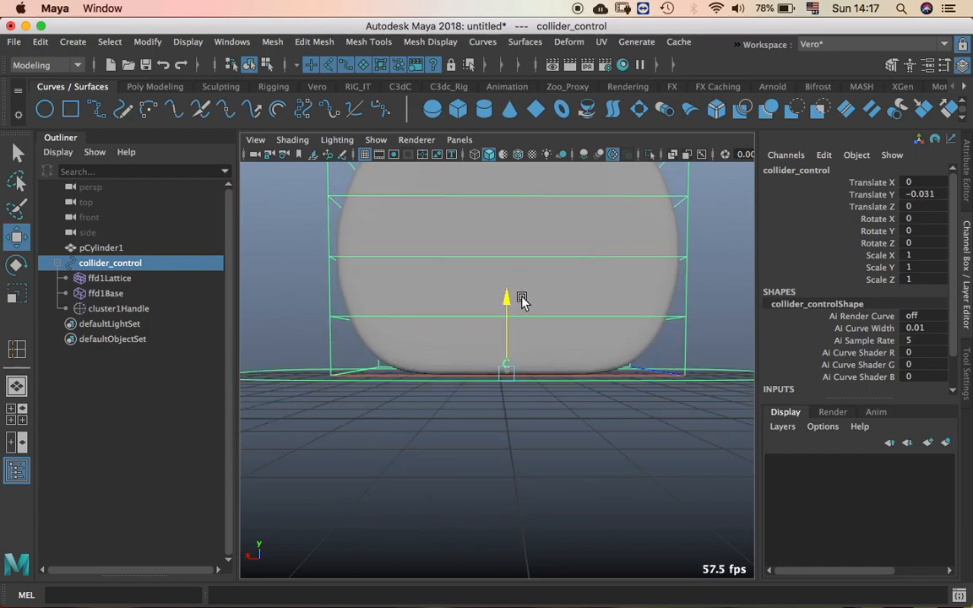
left_click_drag(506, 298, 505, 272)
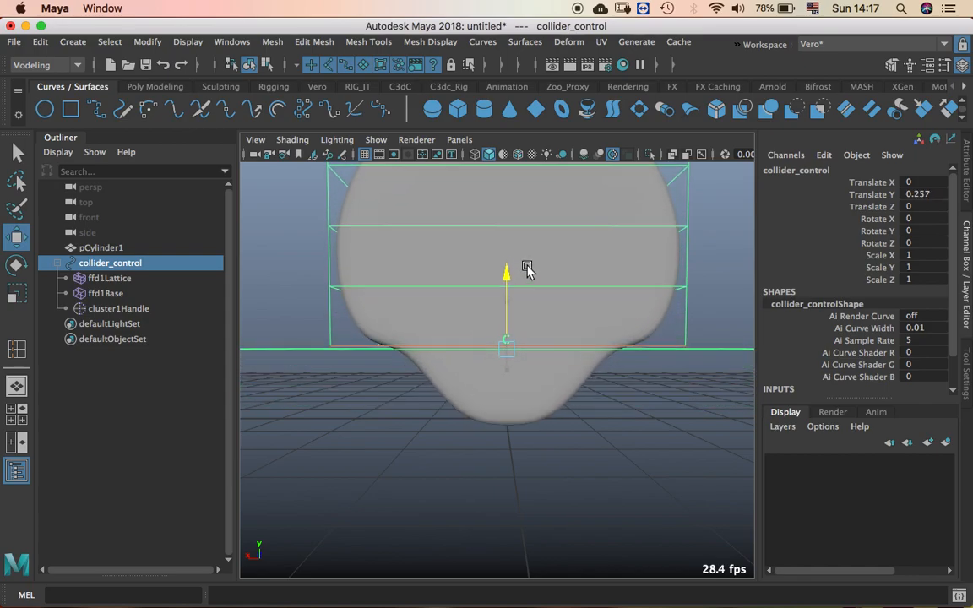
left_click_drag(506, 270, 494, 314)
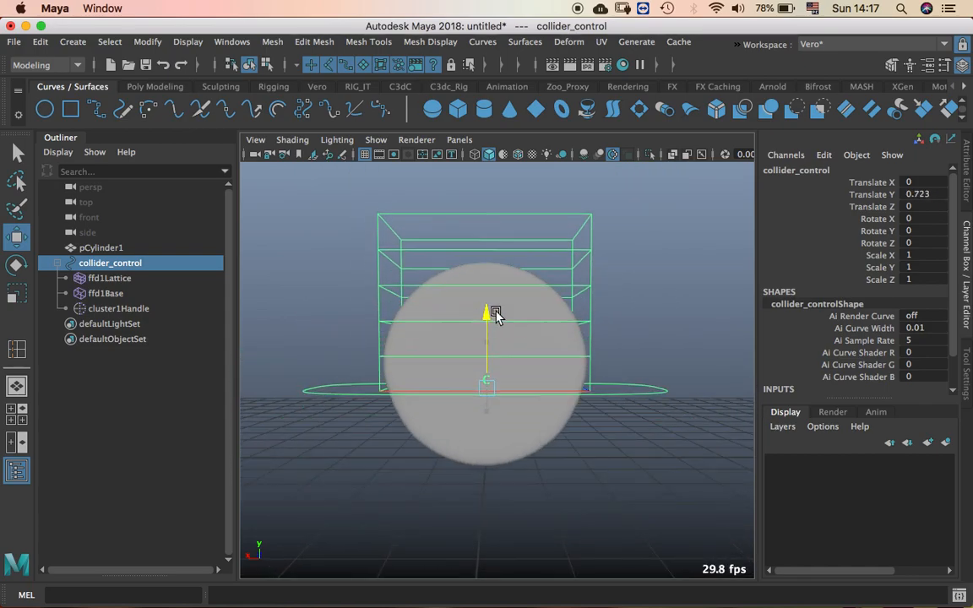
left_click_drag(486, 313, 485, 355)
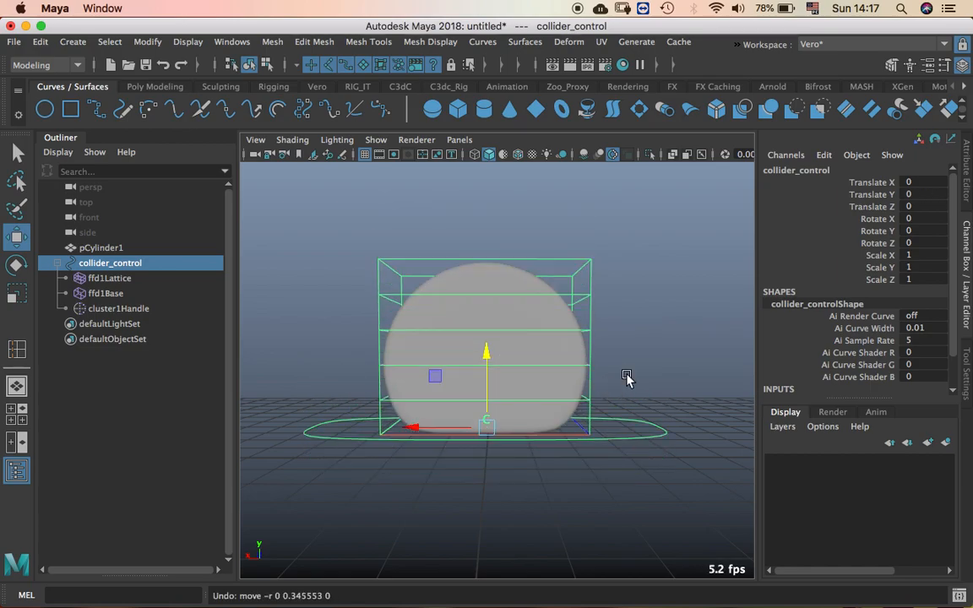
left_click(110, 278)
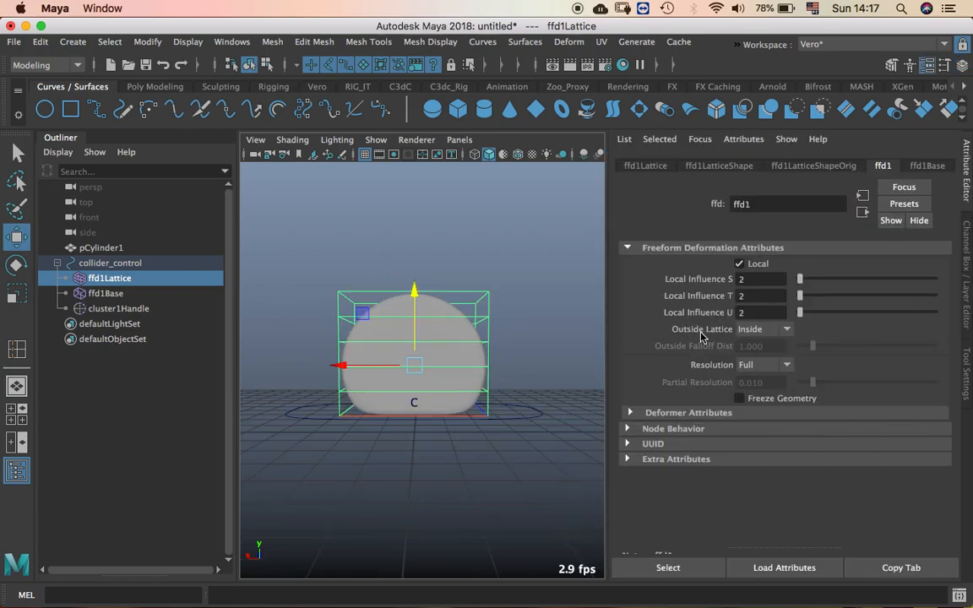
left_click(763, 328)
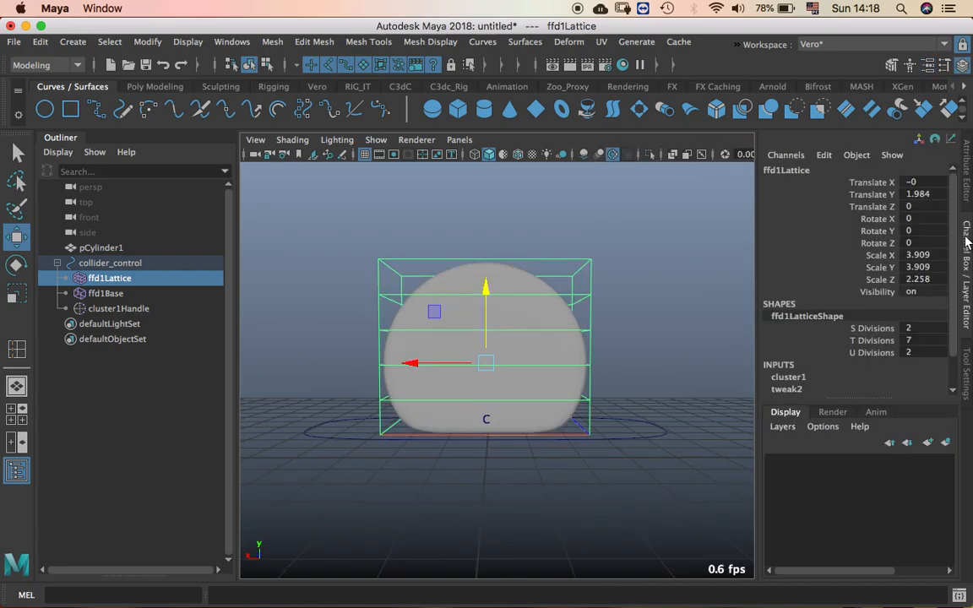
left_click(110, 263)
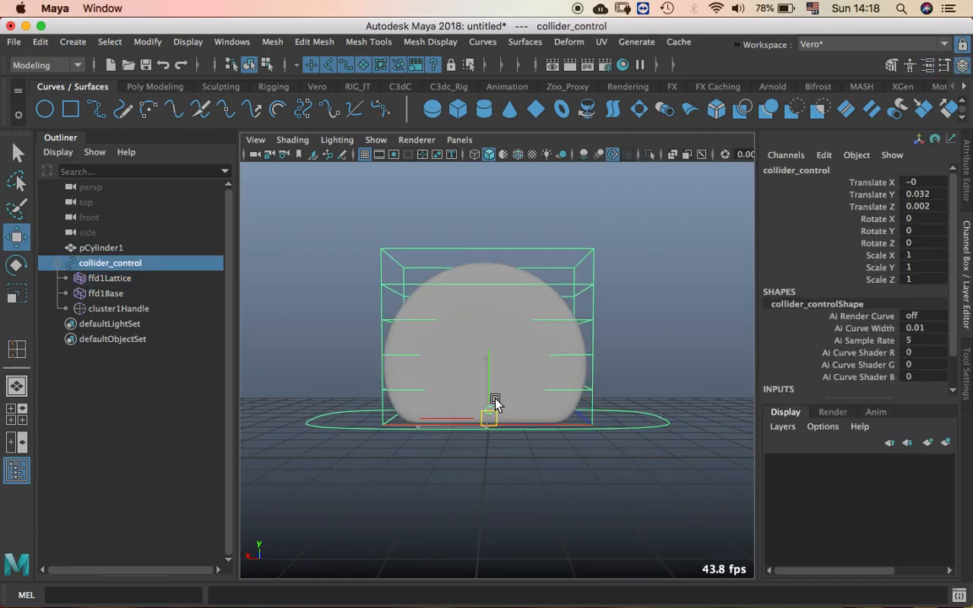
Step: Tilt collider_control, push it up through the wheel, then lower it toward the ground
left_click_drag(495, 404, 507, 331)
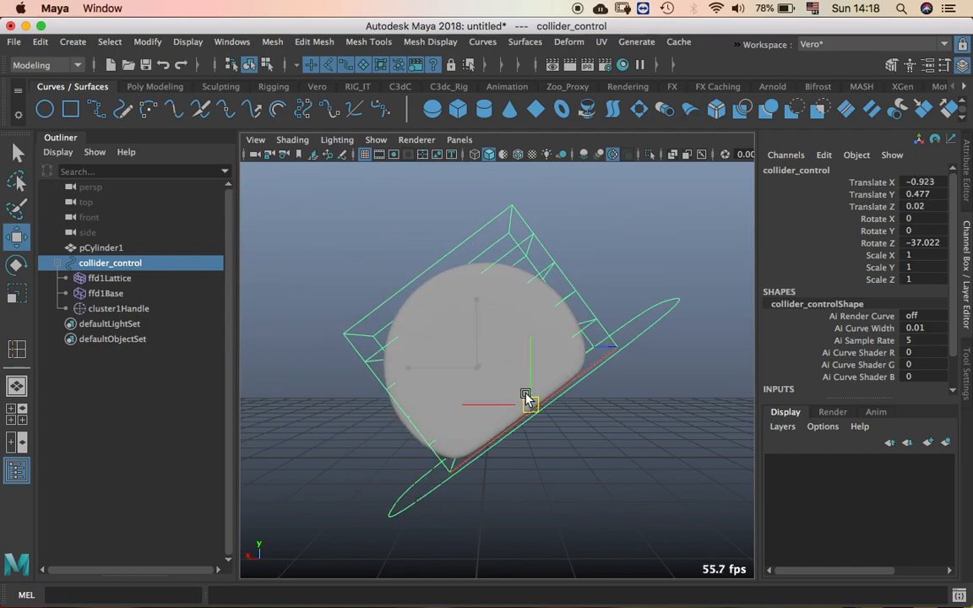
left_click_drag(526, 397, 477, 291)
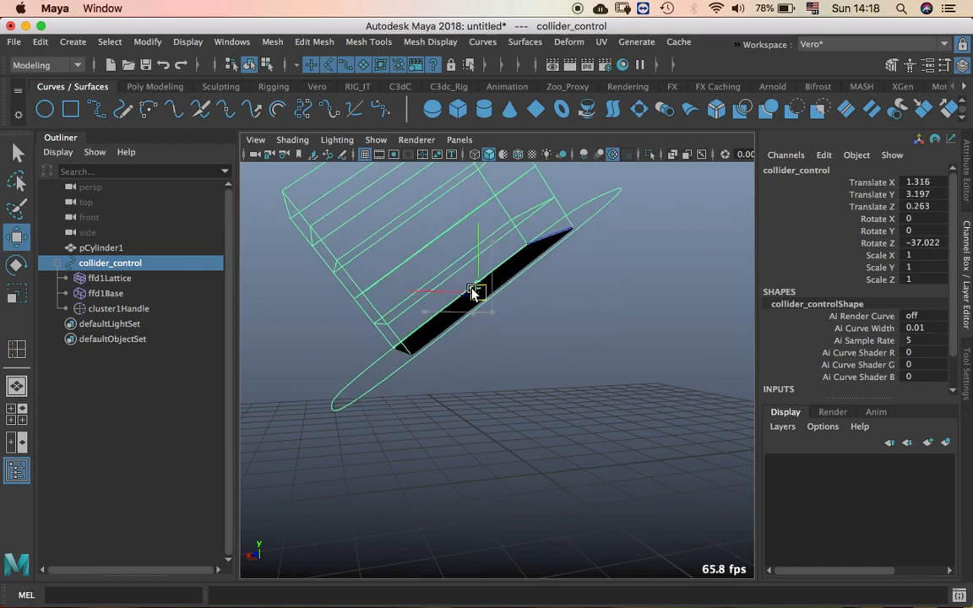
left_click_drag(477, 292, 515, 334)
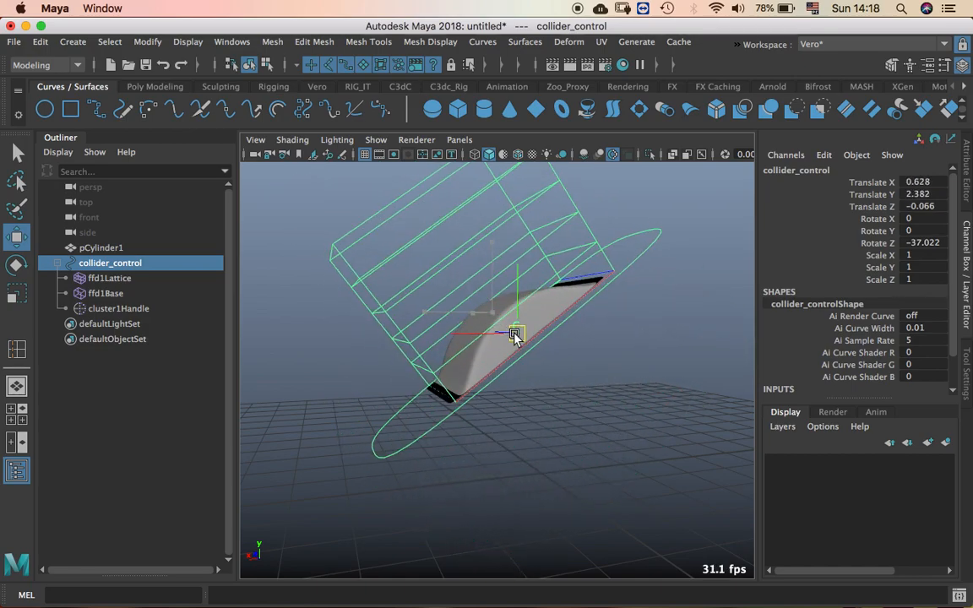
left_click_drag(515, 334, 531, 414)
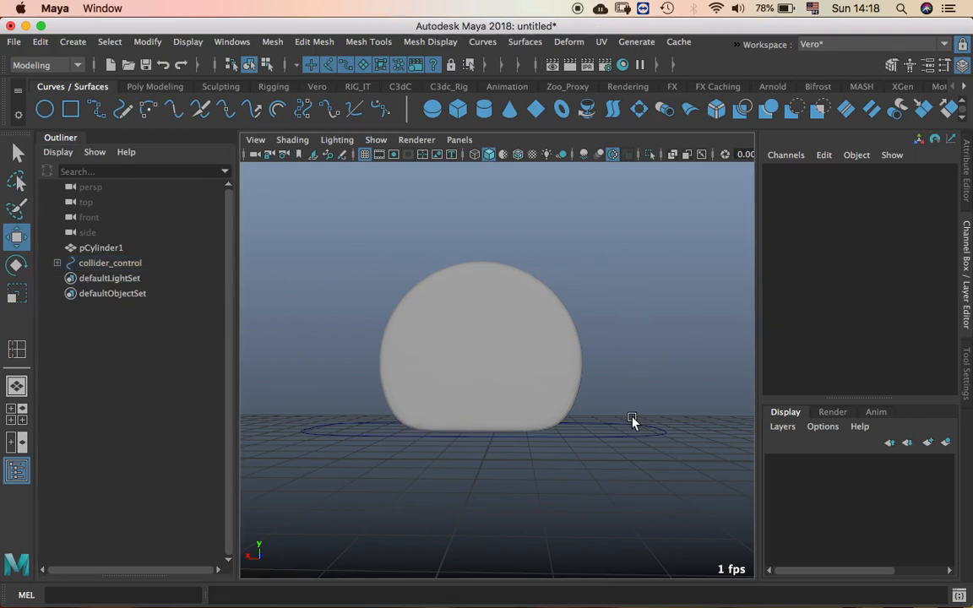
Step: Raise collider_control to Translate Y 0.107 and rotate it about 30° on Z
left_click(110, 263)
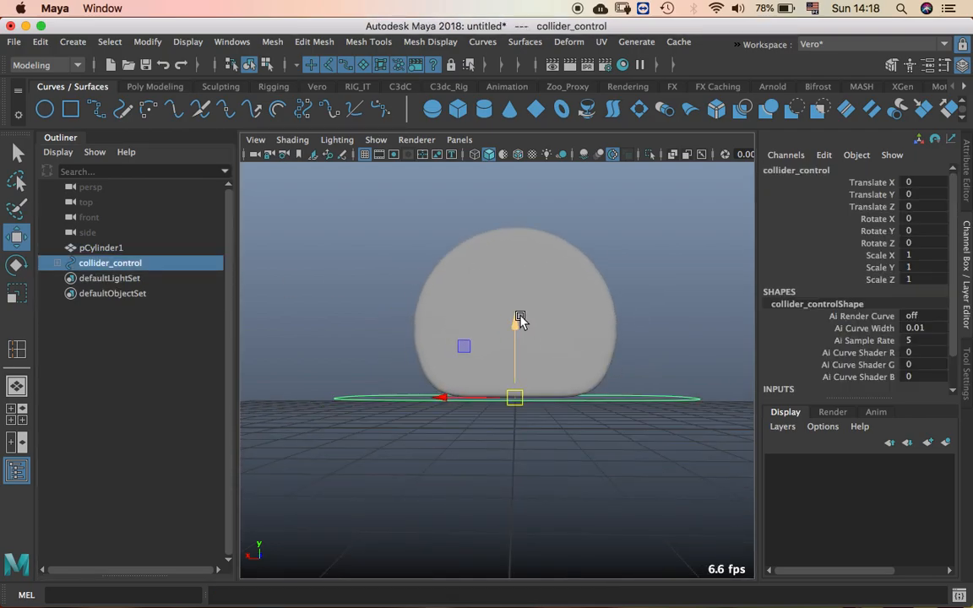
left_click_drag(515, 337, 515, 304)
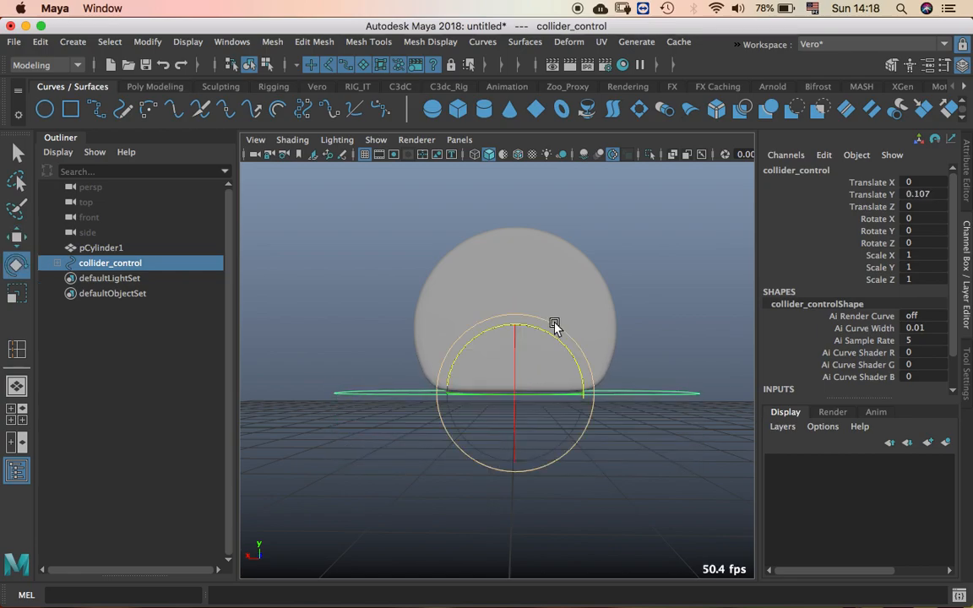
left_click_drag(554, 325, 650, 327)
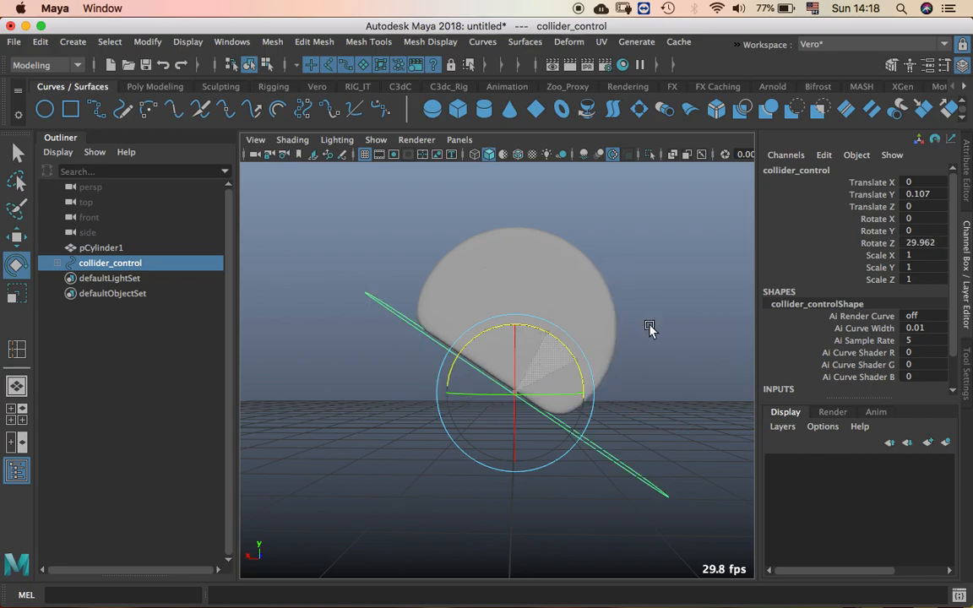